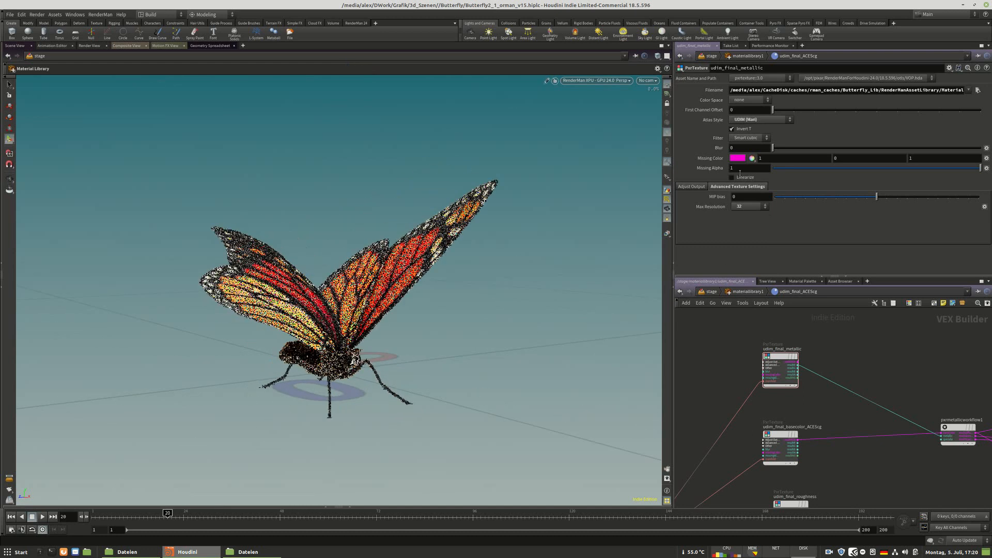
Go to /obj/alembic_exporter, inspect the Object Merge node, and minimize Houdini.
{"action": "left_click", "coordinate": [594, 80]}
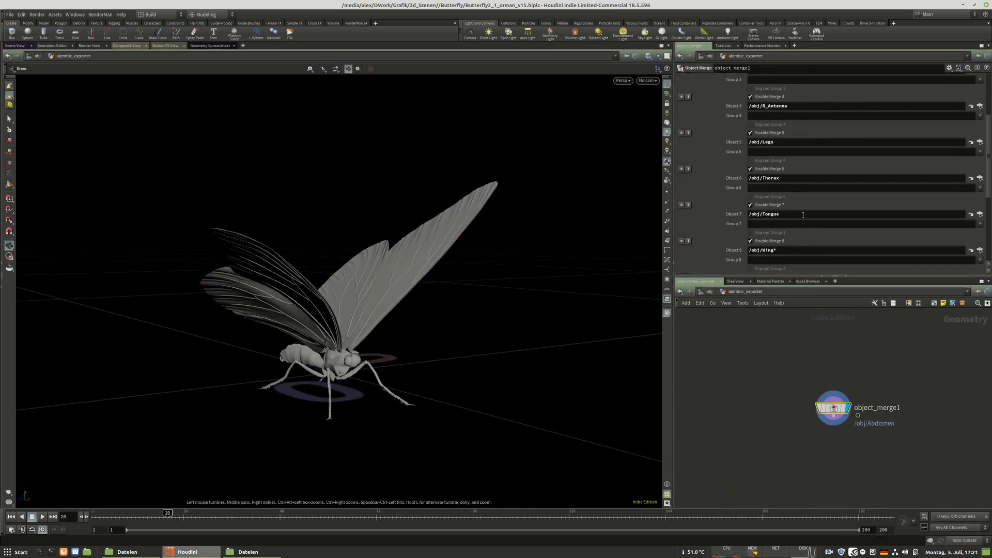
{"action": "scroll", "scroll_direction": "down", "scroll_amount": 3}
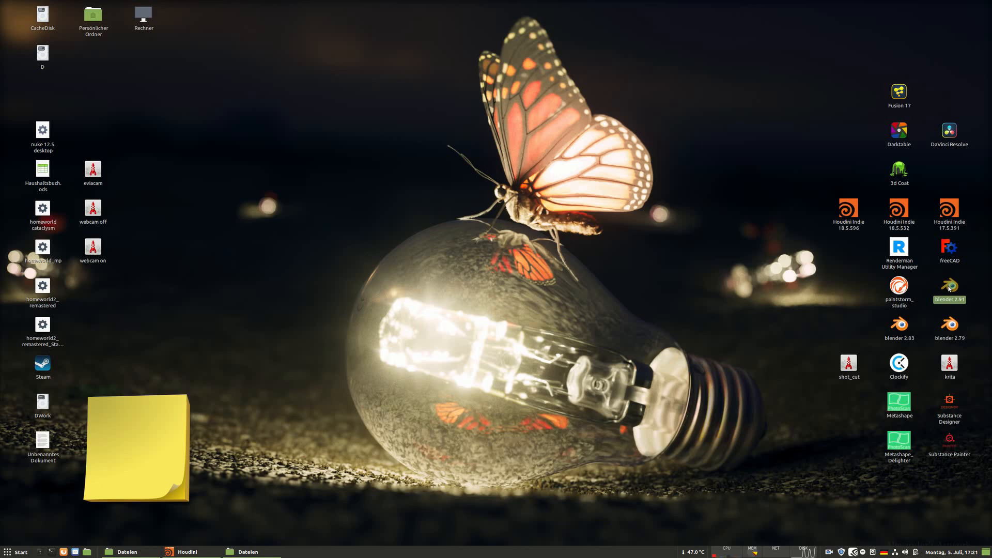
Launch Blender 2.91 from the desktop icon to open blenderRM24.blend.
{"action": "double_click", "coordinate": [949, 290]}
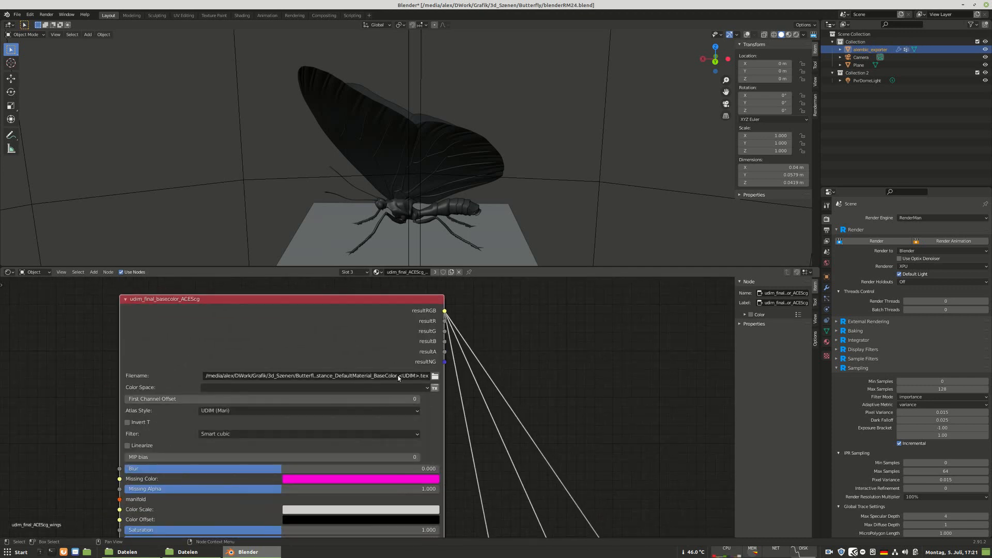
Start the RenderMan IPR preview of the butterfly in Blender.
{"action": "left_click", "coordinate": [313, 375]}
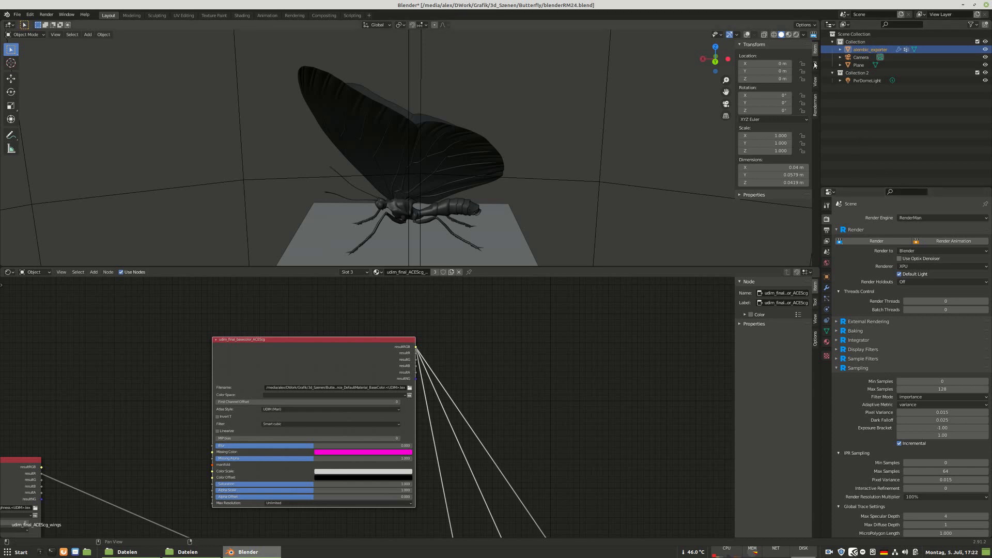
{"action": "mouse_move", "coordinate": [493, 149]}
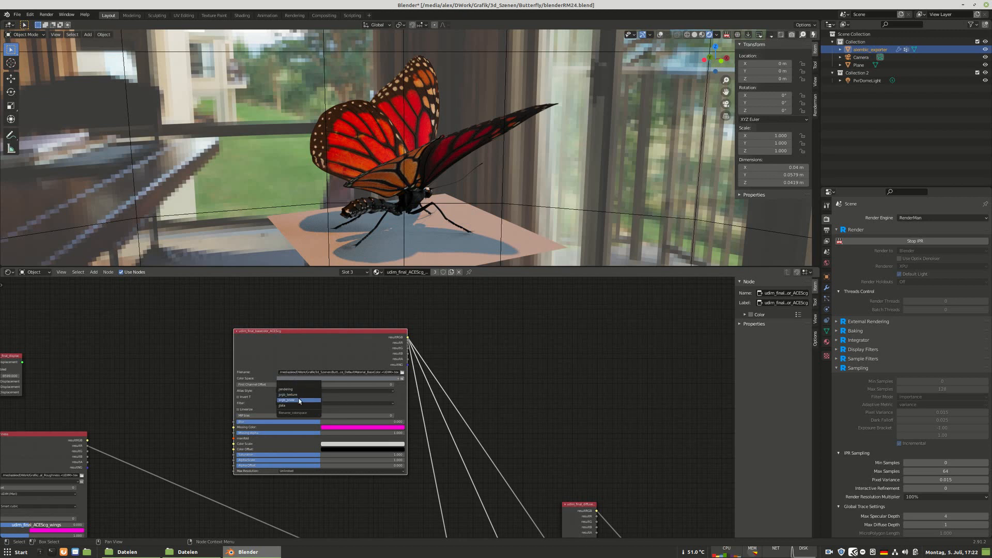
Pick a colour space for the base colour texture and open Nemo on the home folder.
{"action": "left_click", "coordinate": [289, 395]}
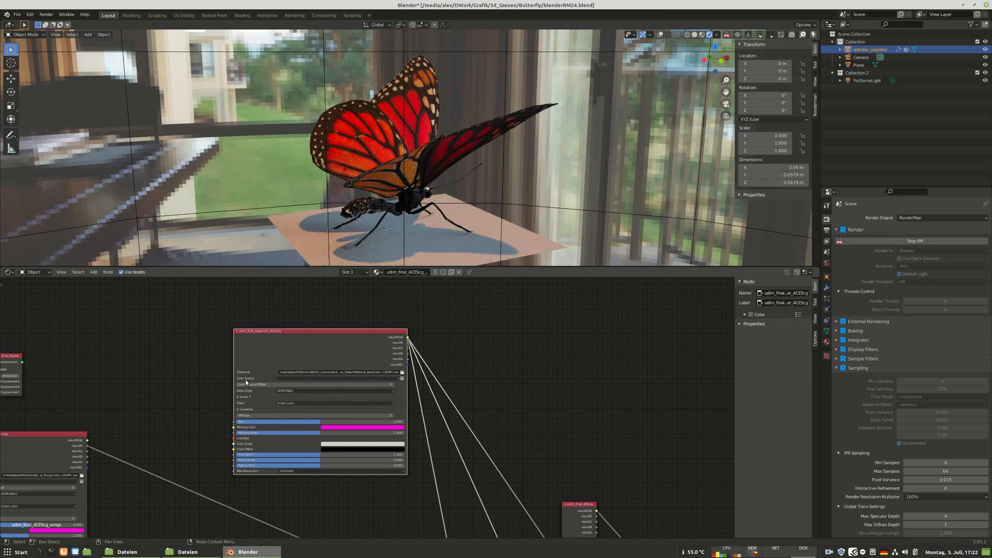
{"action": "left_click", "coordinate": [337, 378]}
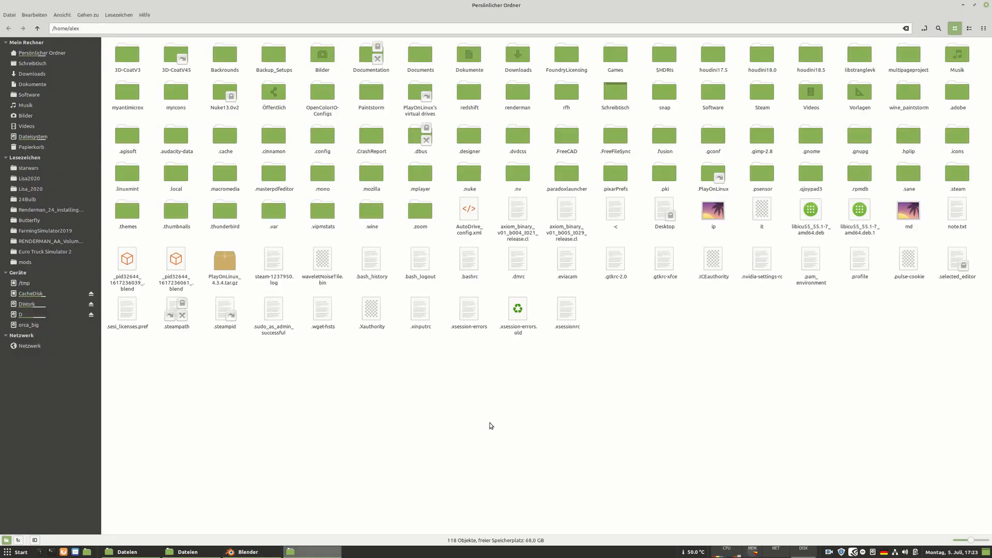
Browse to /opt/pixar/RenderManProServer-24.0/lib/ocio/ACES-1.2 and right-click inside it.
{"action": "left_click", "coordinate": [33, 136]}
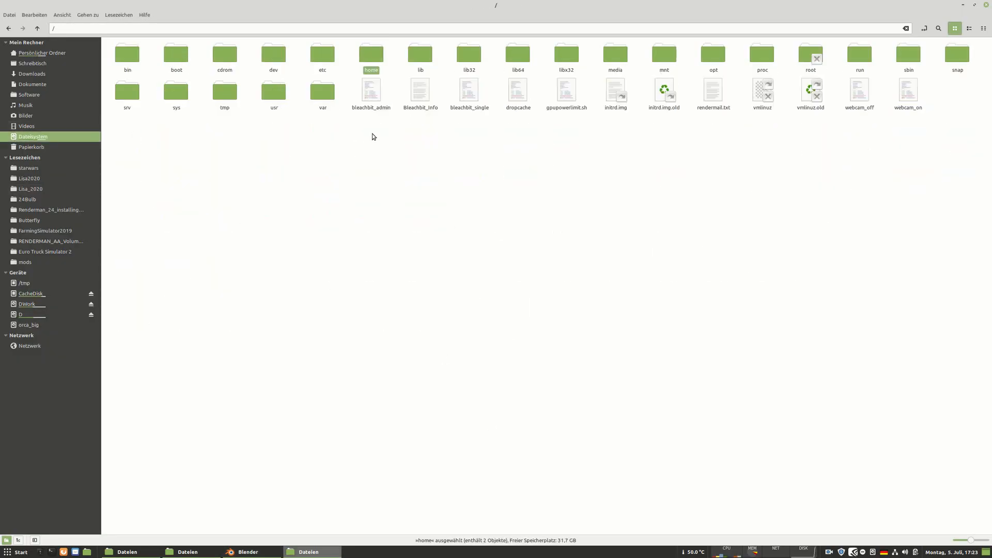
{"action": "double_click", "coordinate": [713, 54]}
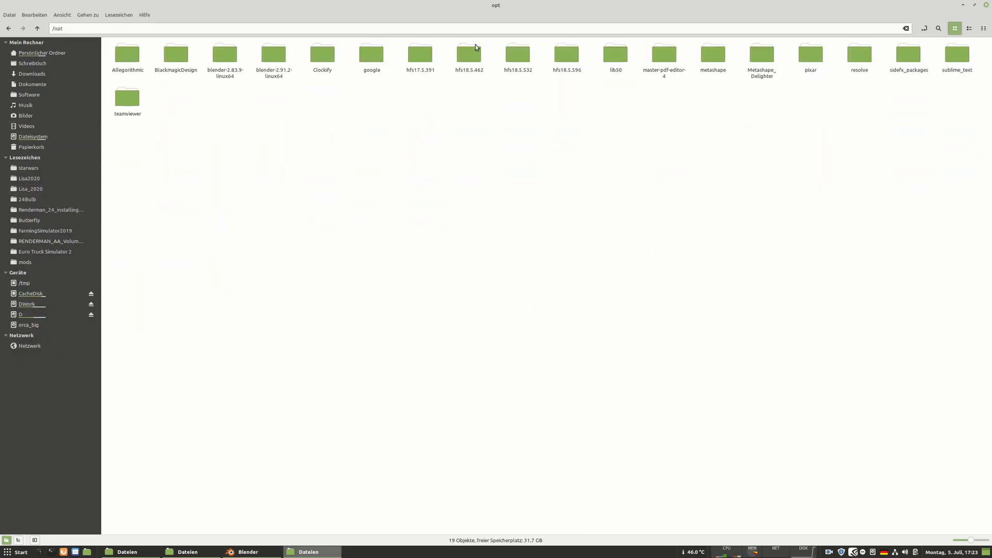
{"action": "double_click", "coordinate": [810, 54]}
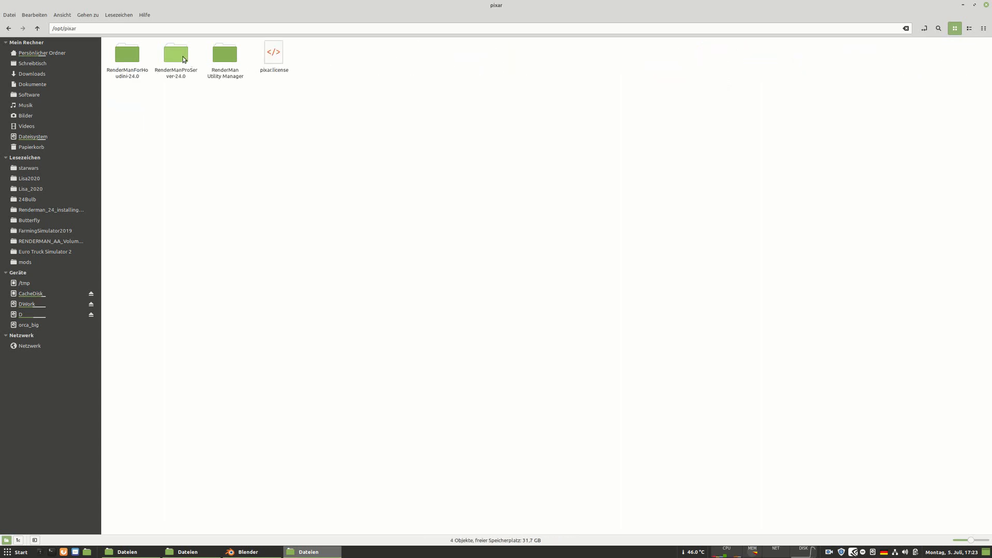
{"action": "double_click", "coordinate": [175, 53]}
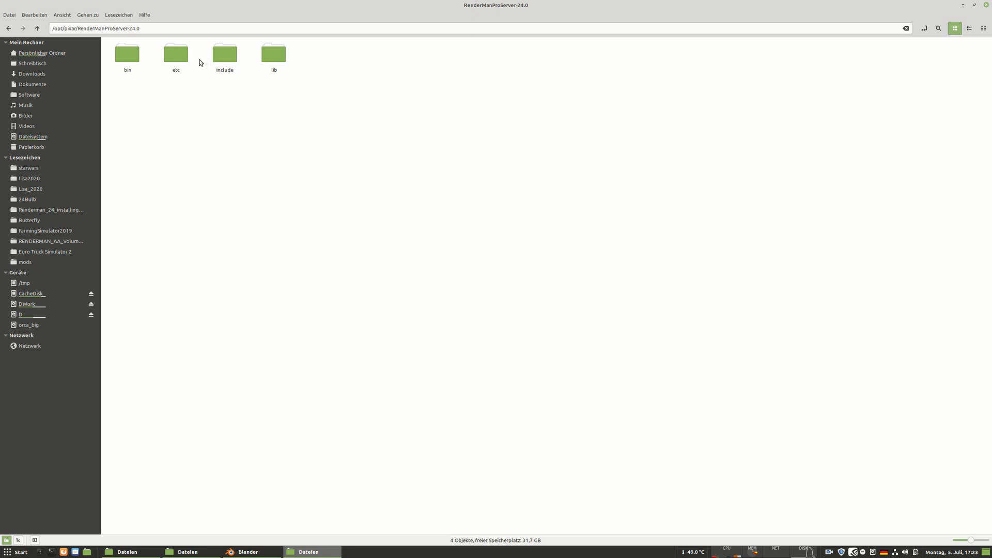
{"action": "left_click", "coordinate": [274, 53]}
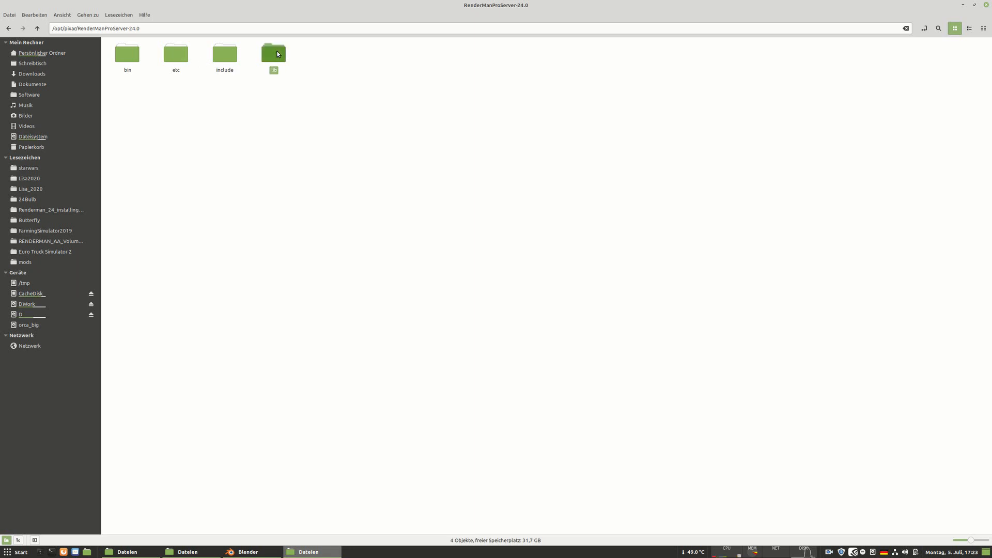
{"action": "double_click", "coordinate": [274, 54]}
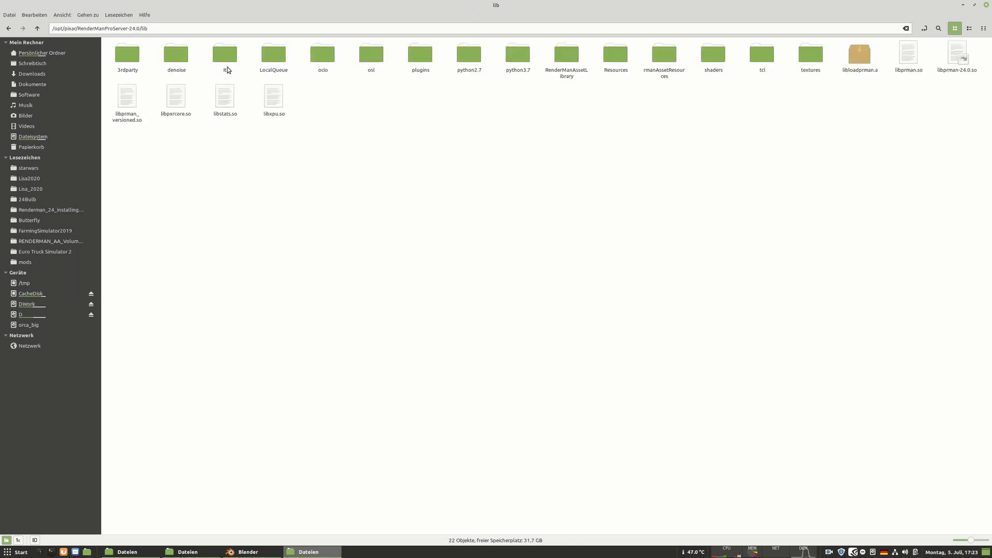
{"action": "left_click", "coordinate": [322, 53]}
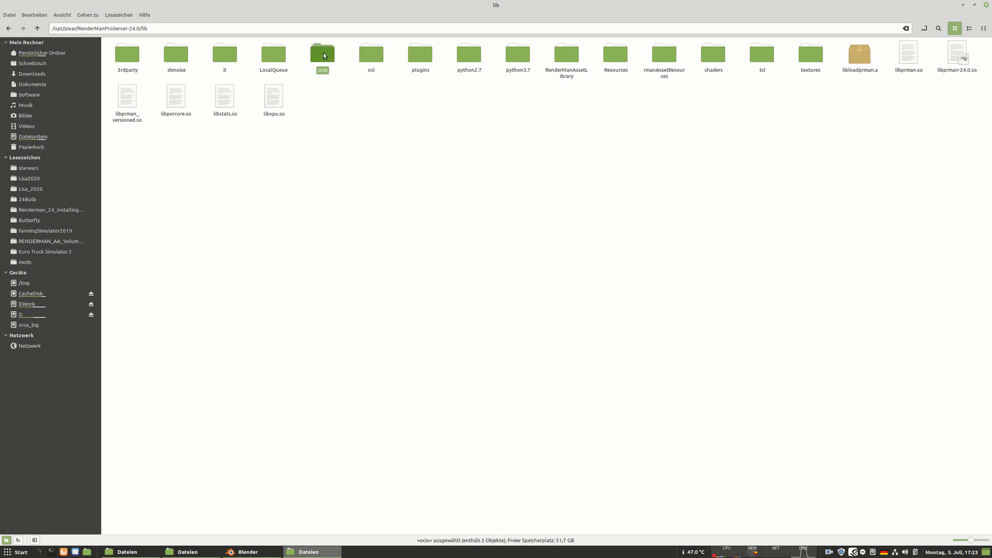
{"action": "double_click", "coordinate": [322, 53]}
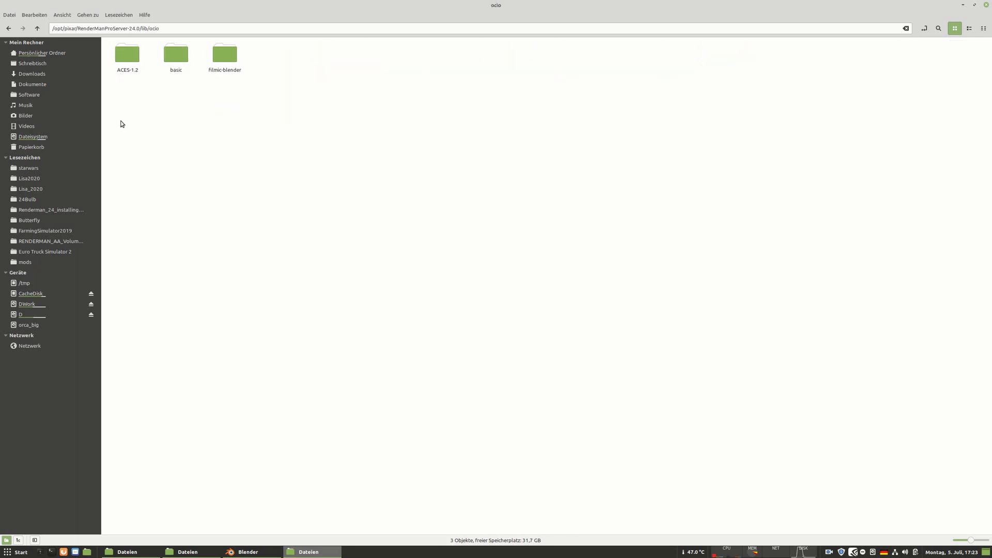
{"action": "double_click", "coordinate": [126, 53]}
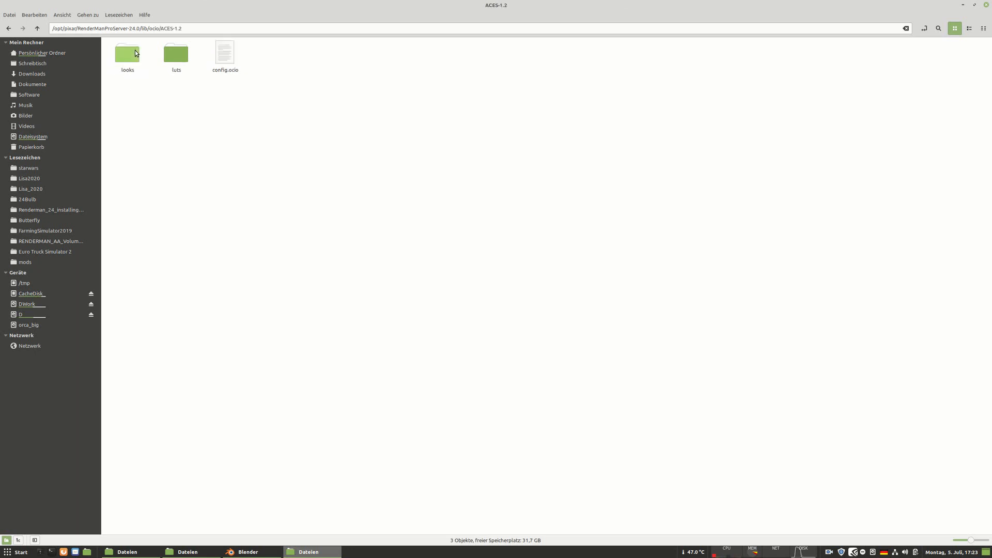
{"action": "right_click", "coordinate": [127, 54]}
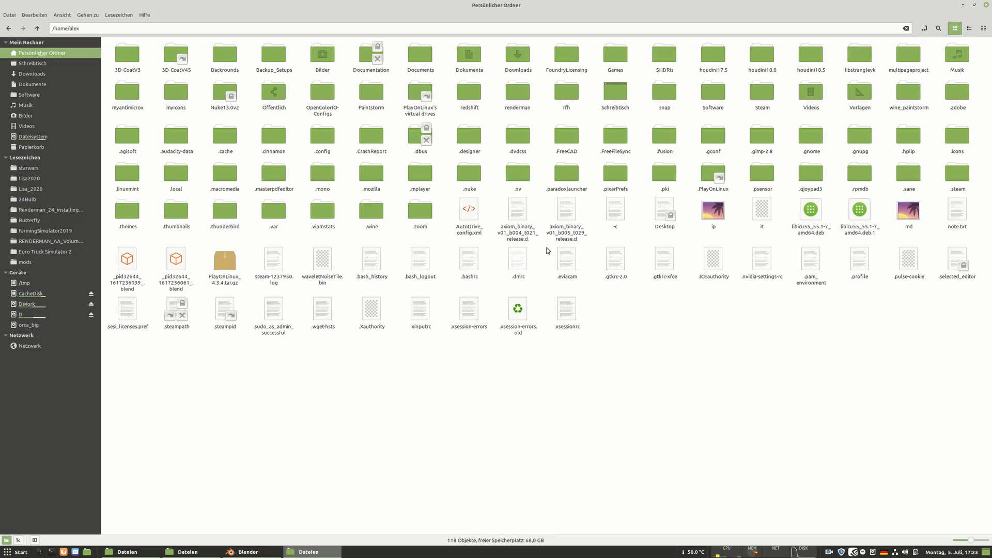
Open the OpenColorIO-Configs folder, select ACES-1.2, and return to the home folder.
{"action": "double_click", "coordinate": [322, 97]}
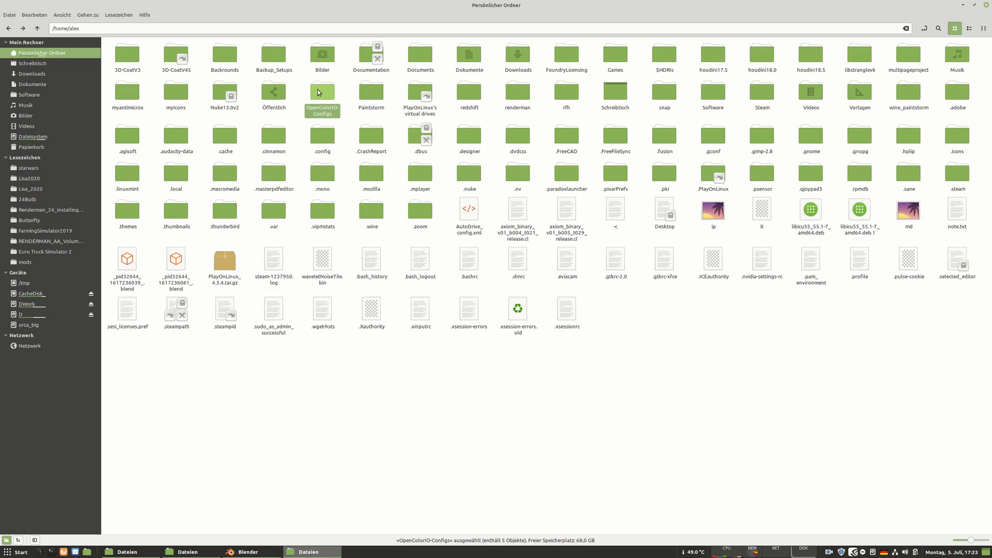
{"action": "mouse_move", "coordinate": [27, 126]}
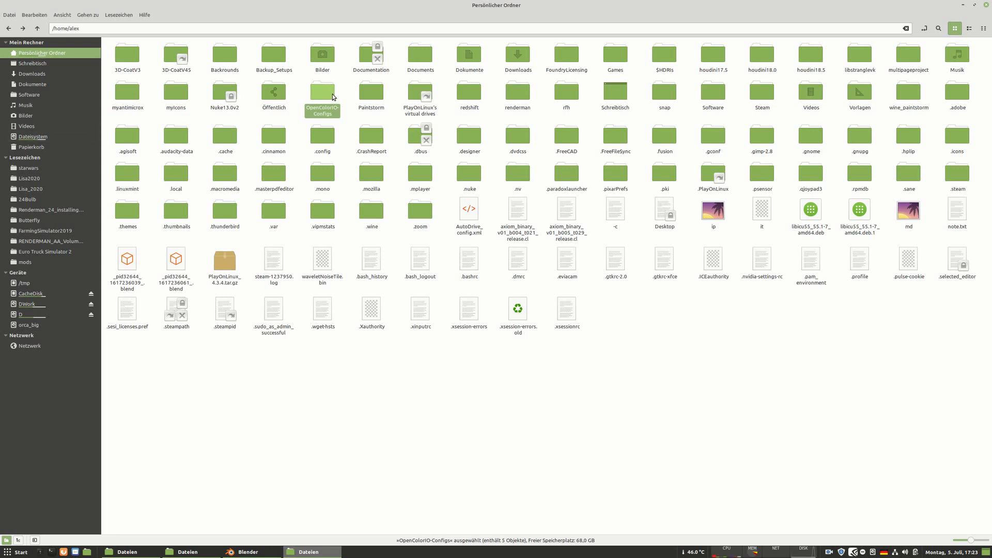
{"action": "double_click", "coordinate": [322, 94]}
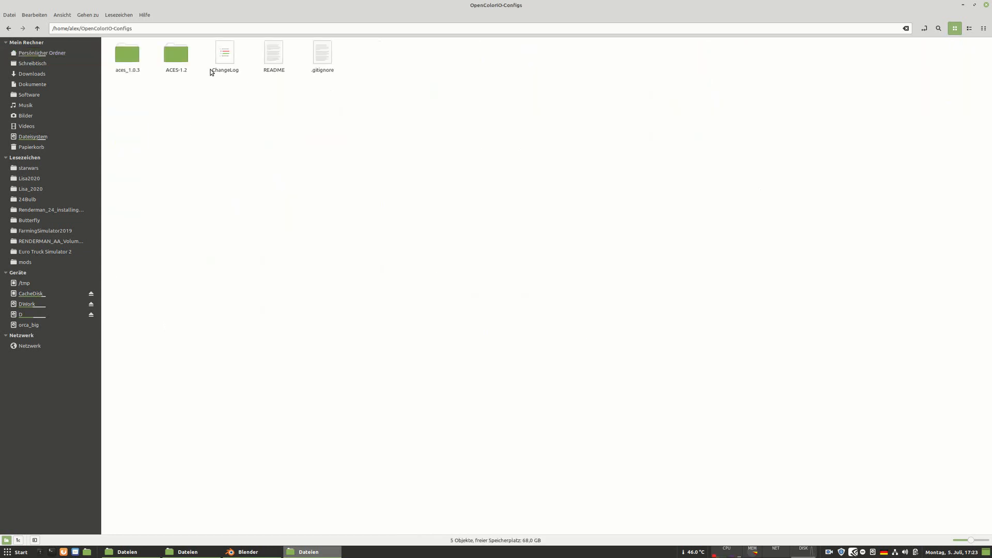
{"action": "left_click", "coordinate": [175, 54]}
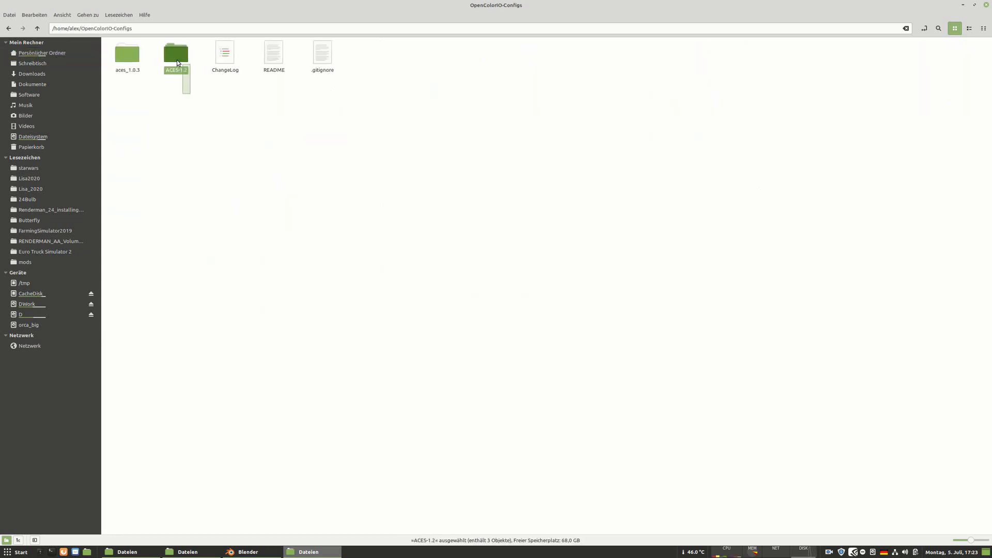
{"action": "left_click", "coordinate": [175, 100]}
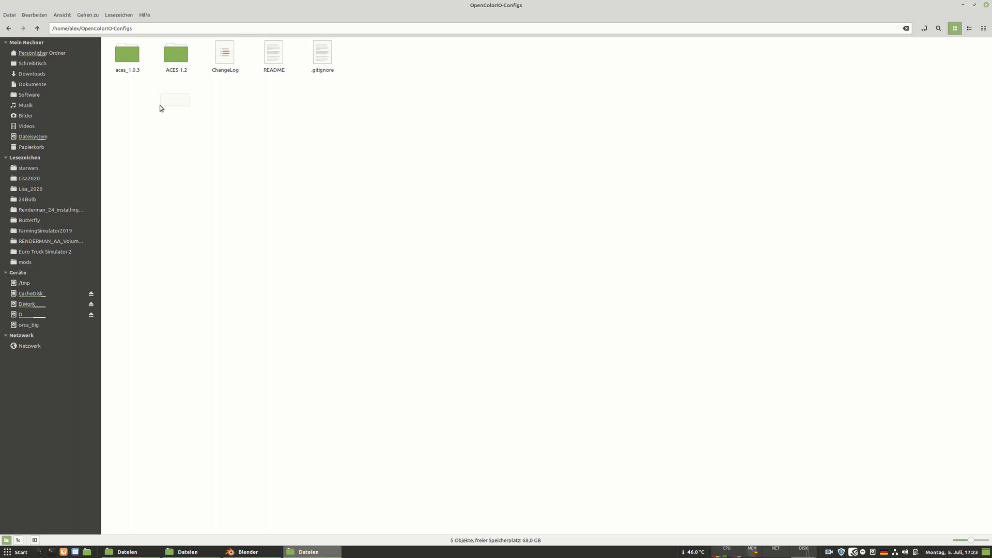
{"action": "left_click", "coordinate": [42, 52]}
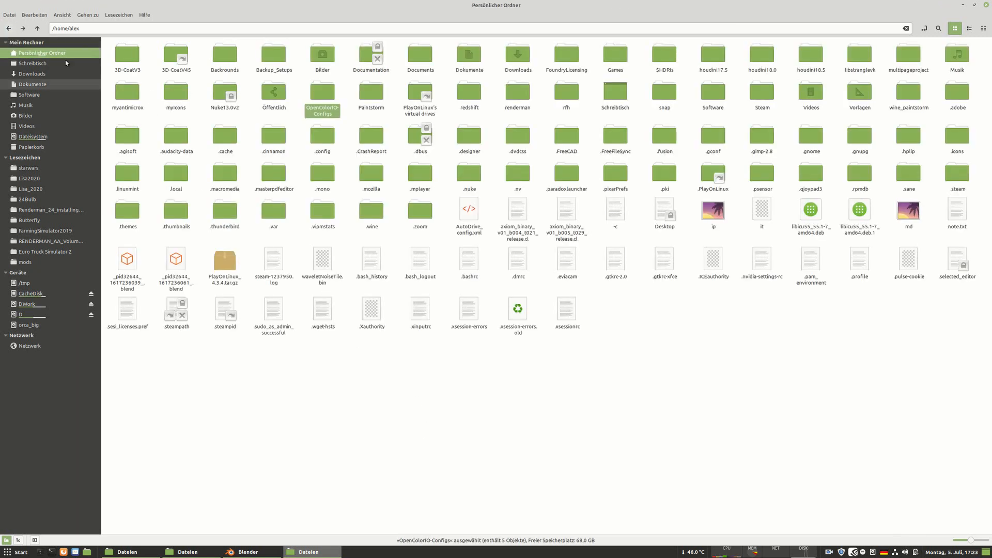
Browse the /etc folder from the file system root, then select the opt folder.
{"action": "left_click", "coordinate": [33, 136]}
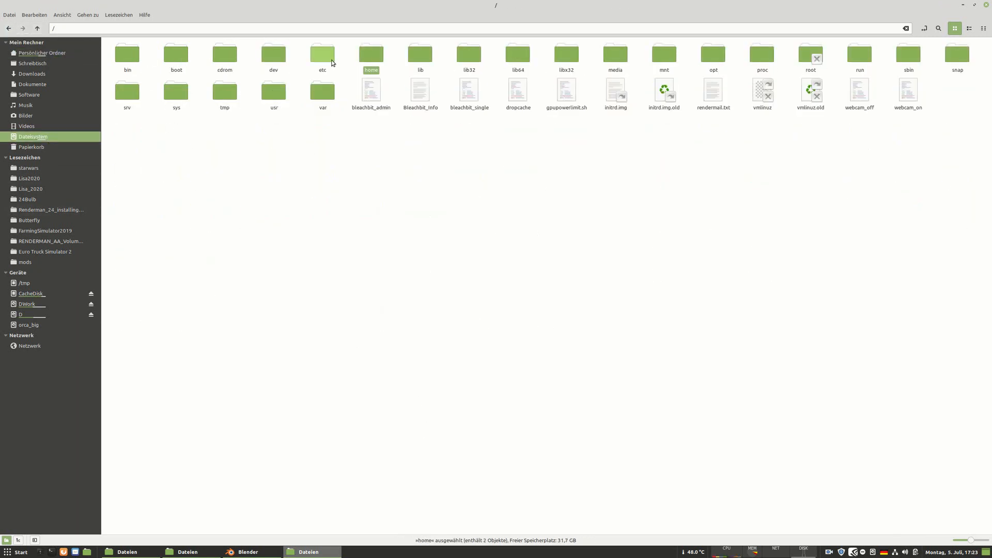
{"action": "double_click", "coordinate": [322, 53]}
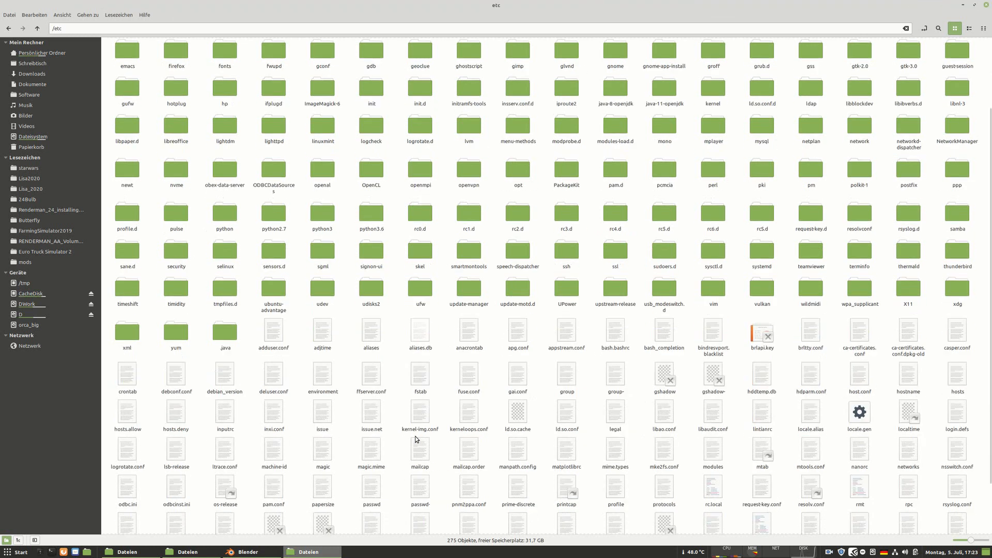
{"action": "scroll", "scroll_direction": "down", "scroll_amount": 3}
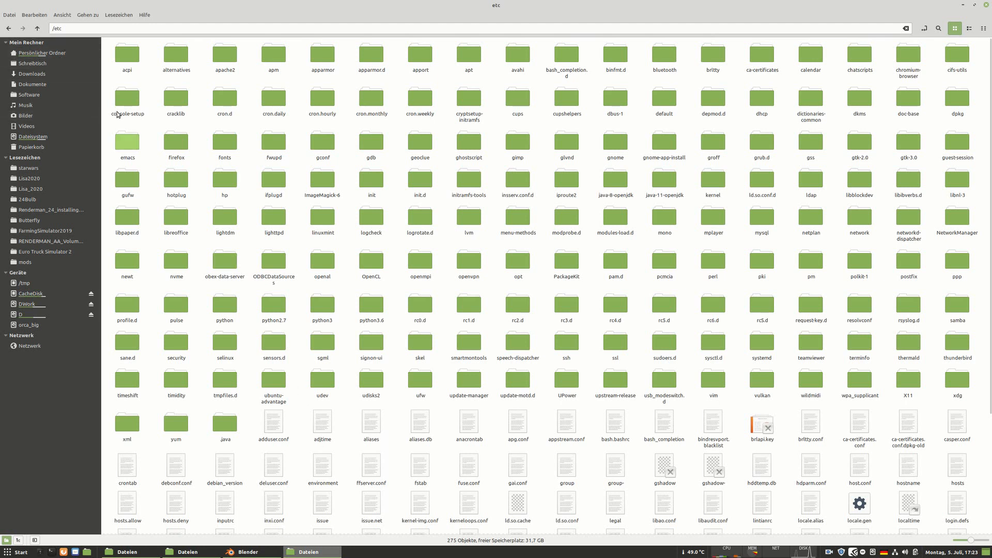
{"action": "scroll", "scroll_direction": "down", "scroll_amount": 3}
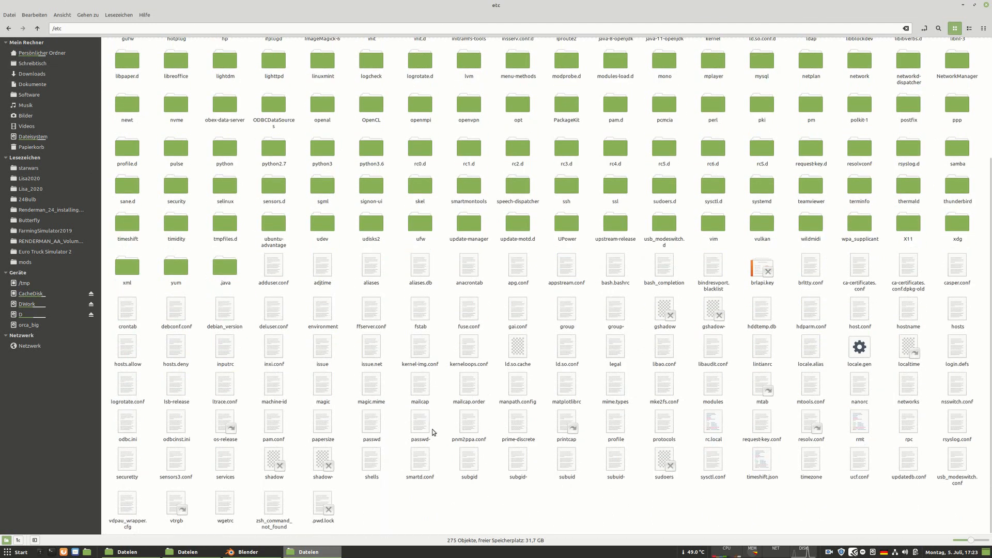
{"action": "mouse_move", "coordinate": [469, 346]}
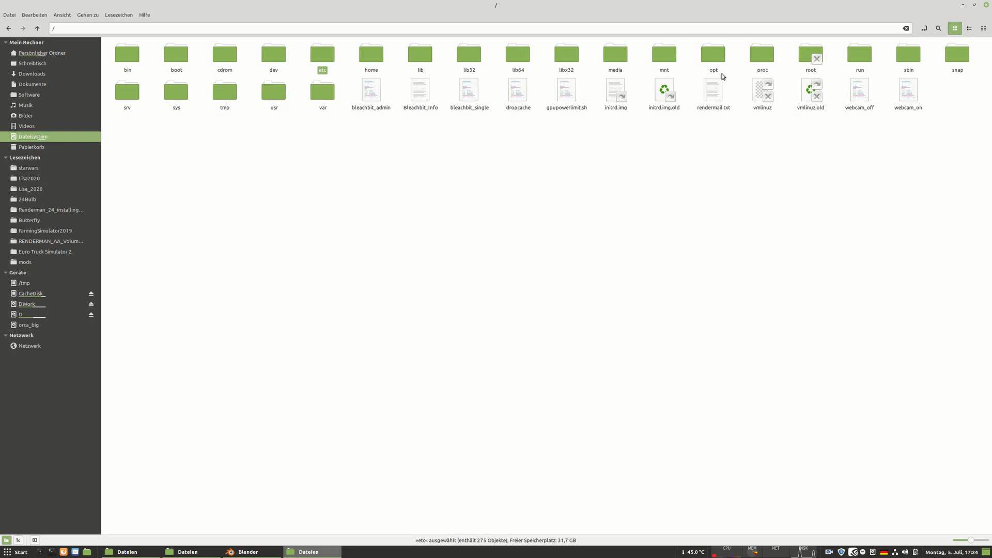
{"action": "mouse_move", "coordinate": [724, 64]}
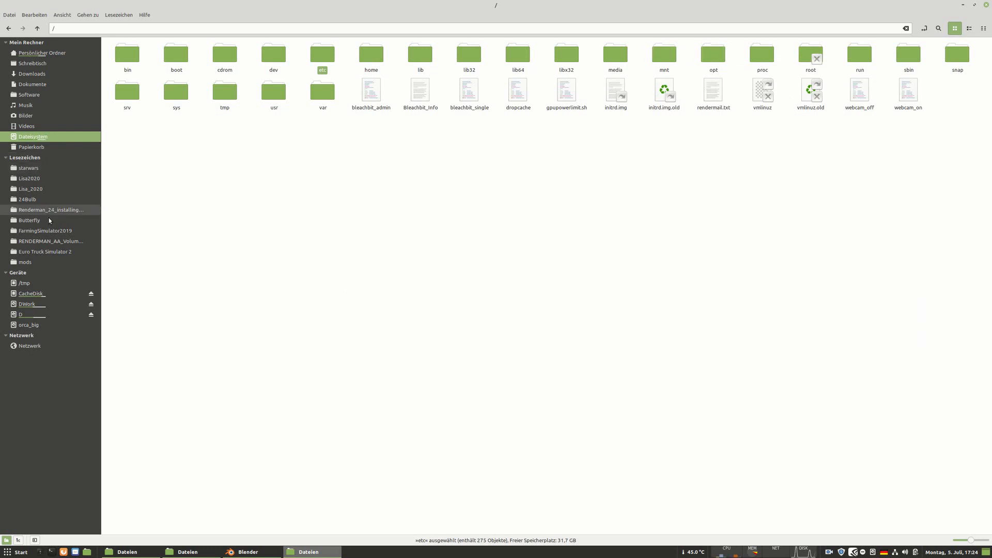
{"action": "left_click", "coordinate": [713, 53]}
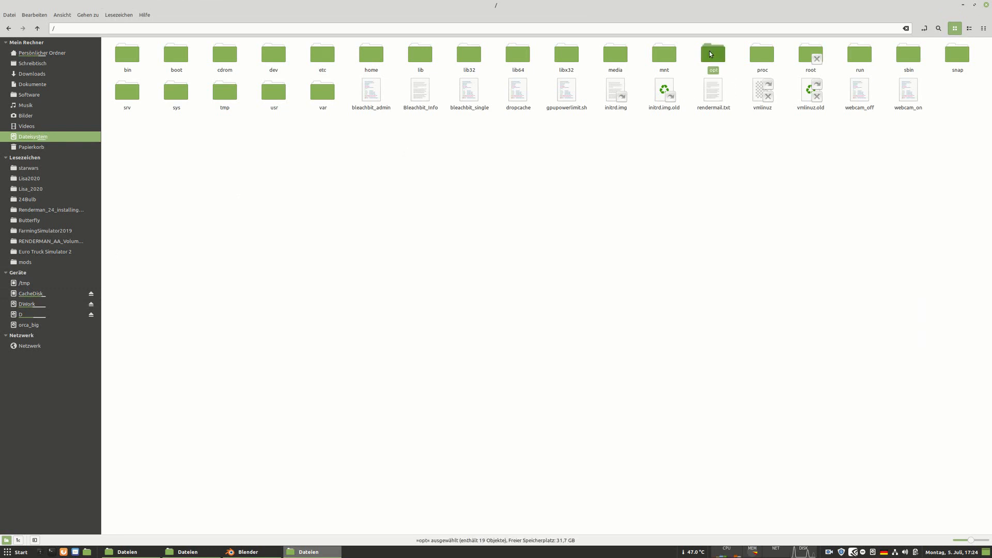
{"action": "double_click", "coordinate": [712, 53]}
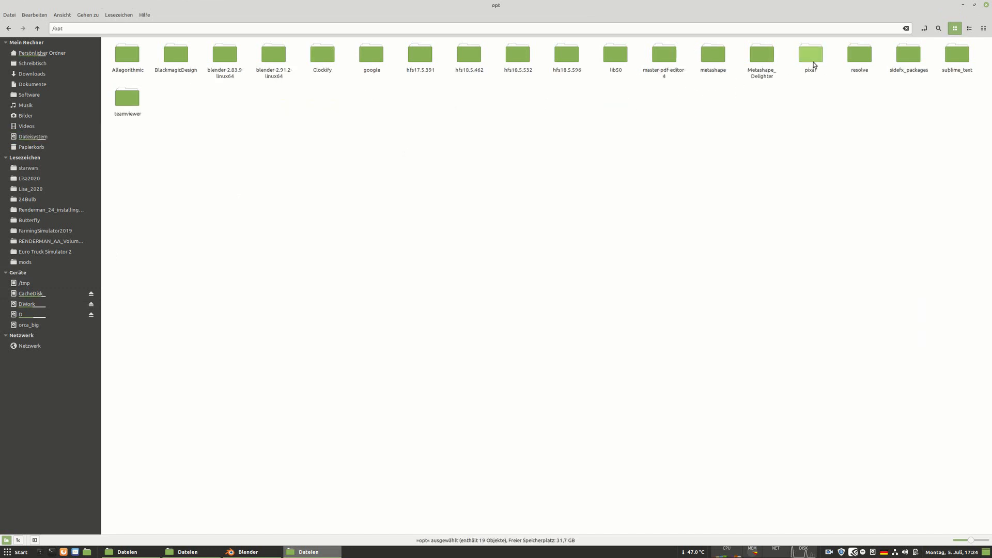
{"action": "double_click", "coordinate": [810, 53]}
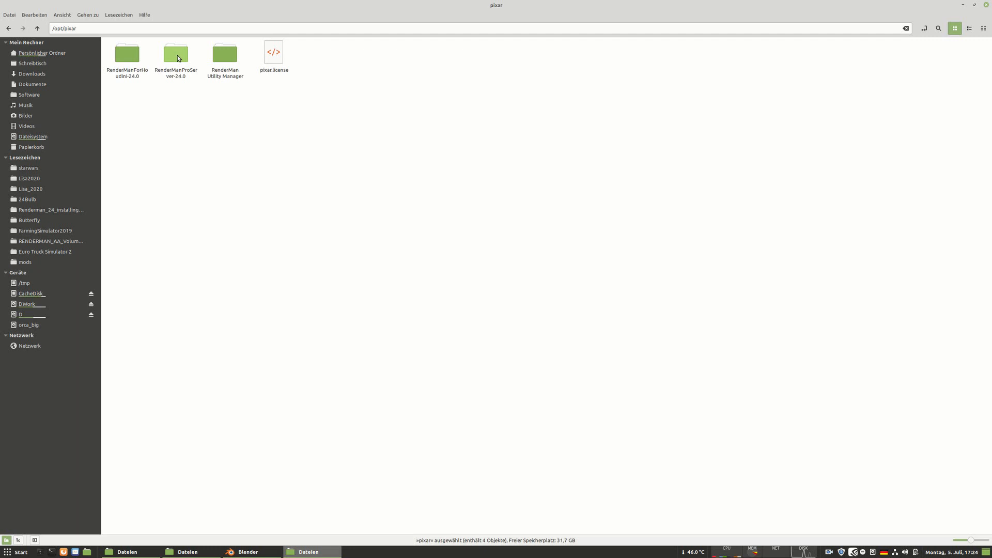
{"action": "left_click", "coordinate": [176, 57]}
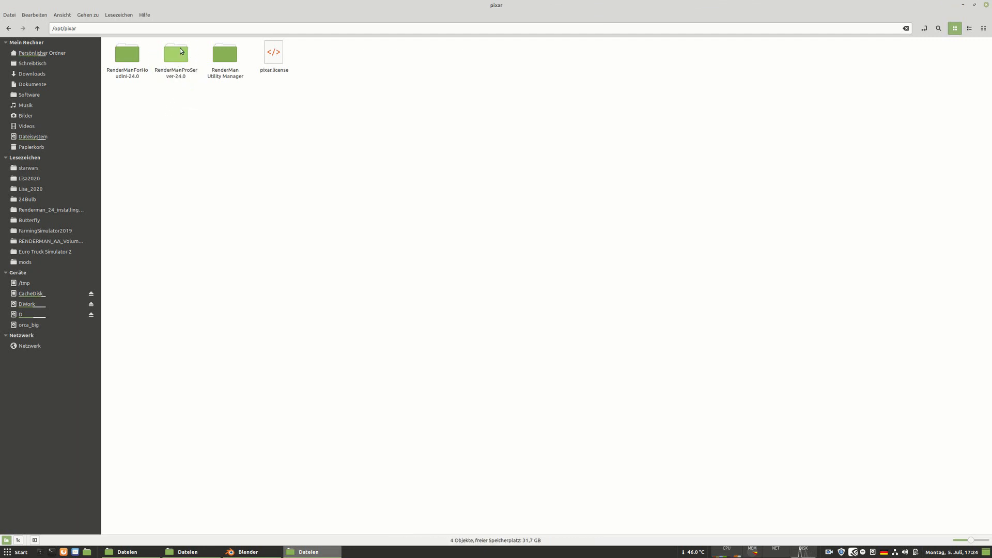
{"action": "double_click", "coordinate": [175, 53]}
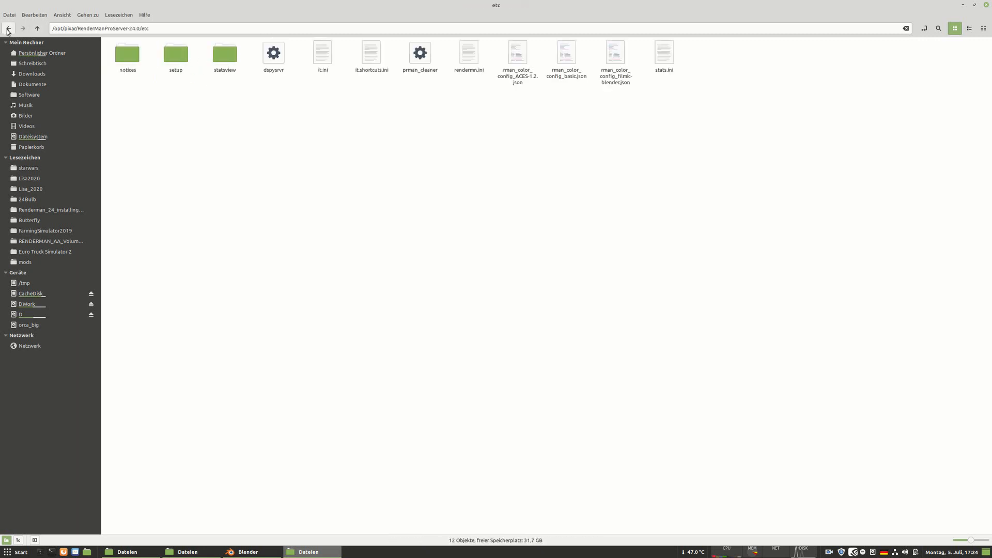
{"action": "left_click", "coordinate": [8, 28]}
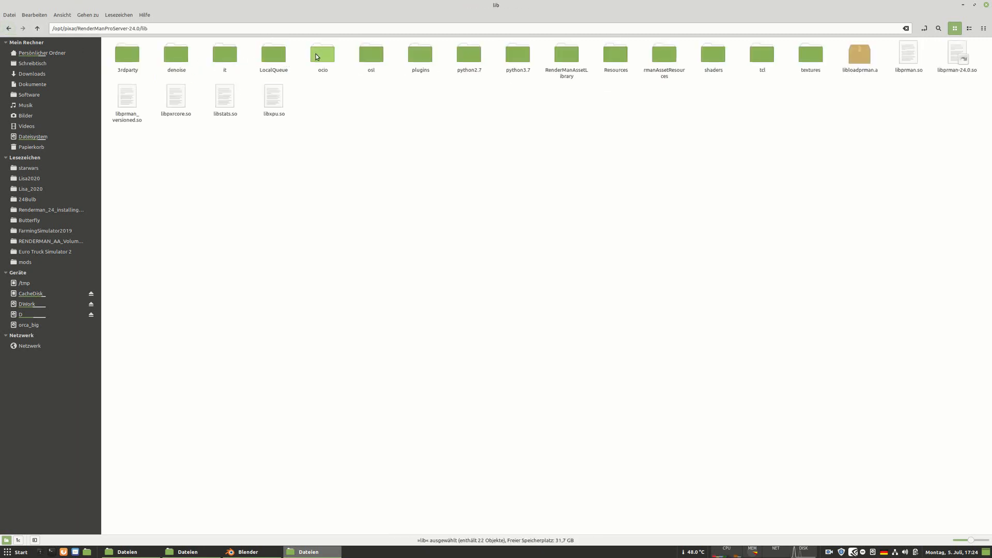
{"action": "double_click", "coordinate": [322, 53]}
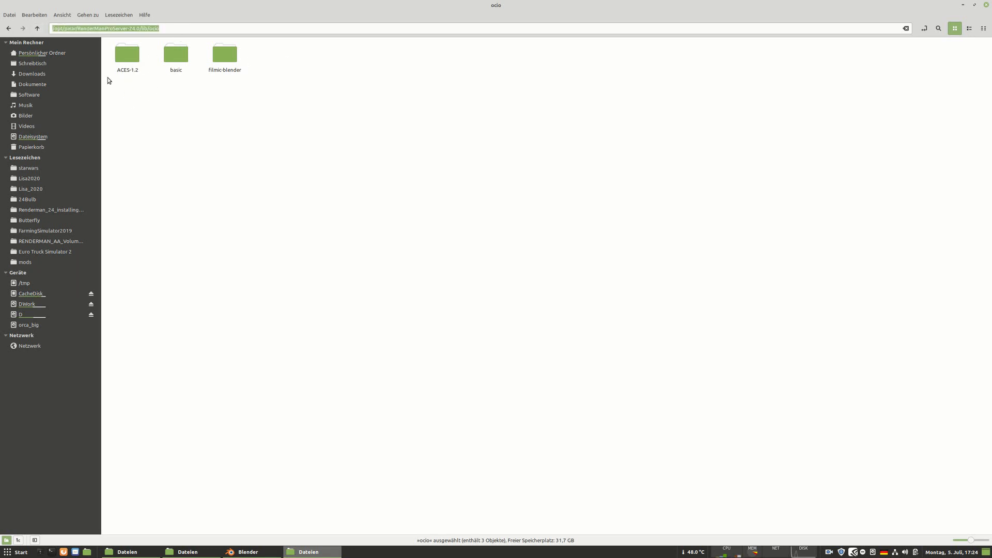
{"action": "left_click", "coordinate": [34, 137]}
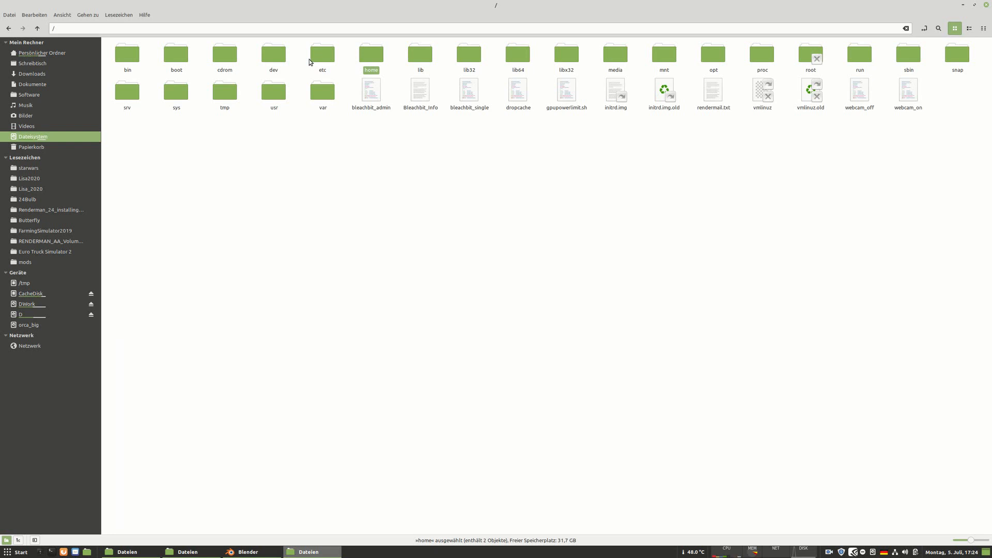
Open /etc/environment in Sublime Text from the etc folder.
{"action": "double_click", "coordinate": [321, 53]}
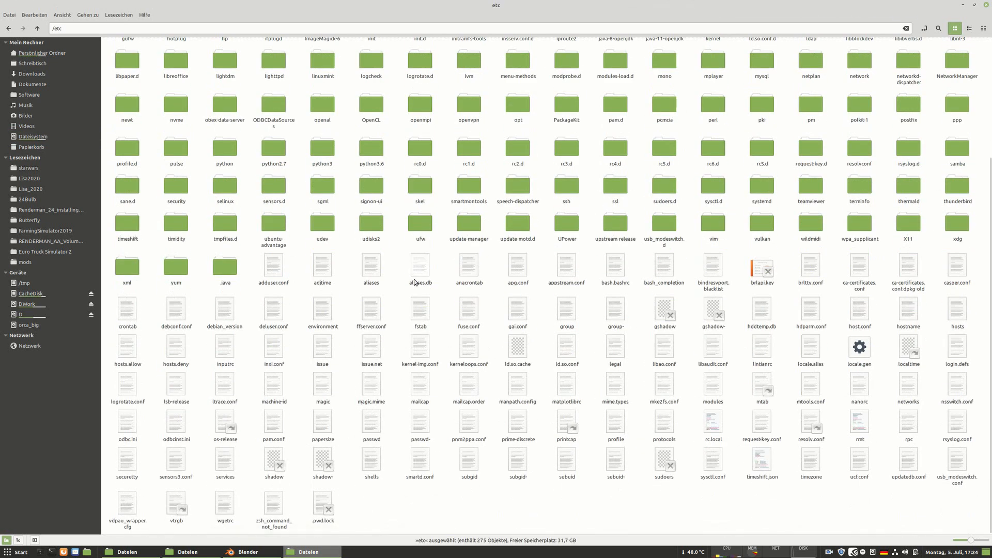
{"action": "mouse_move", "coordinate": [335, 315]}
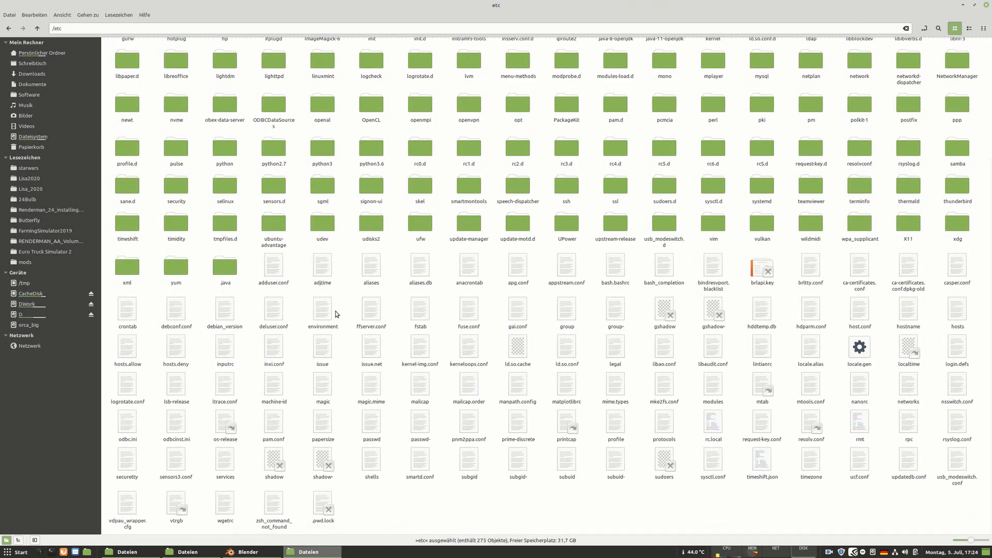
{"action": "mouse_move", "coordinate": [357, 319]}
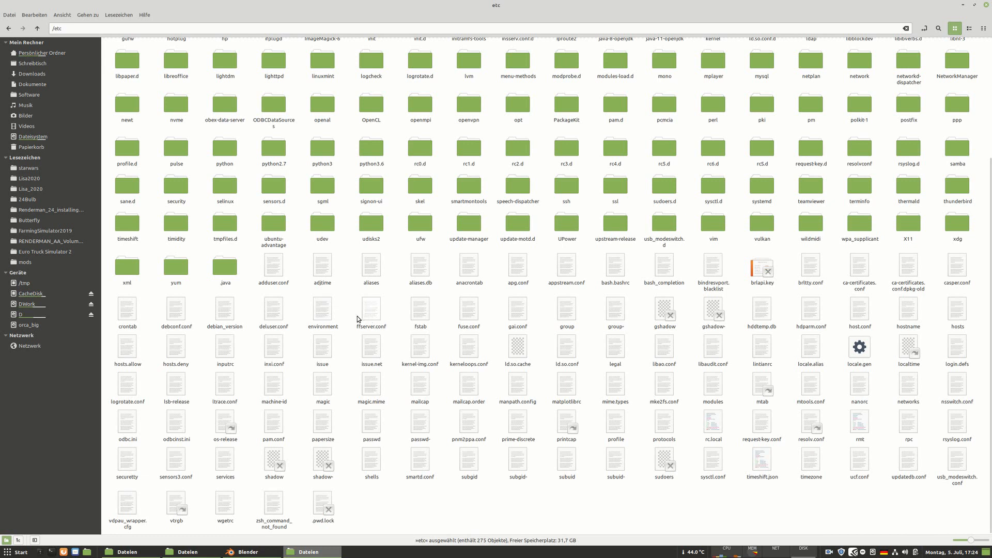
{"action": "mouse_move", "coordinate": [320, 329]}
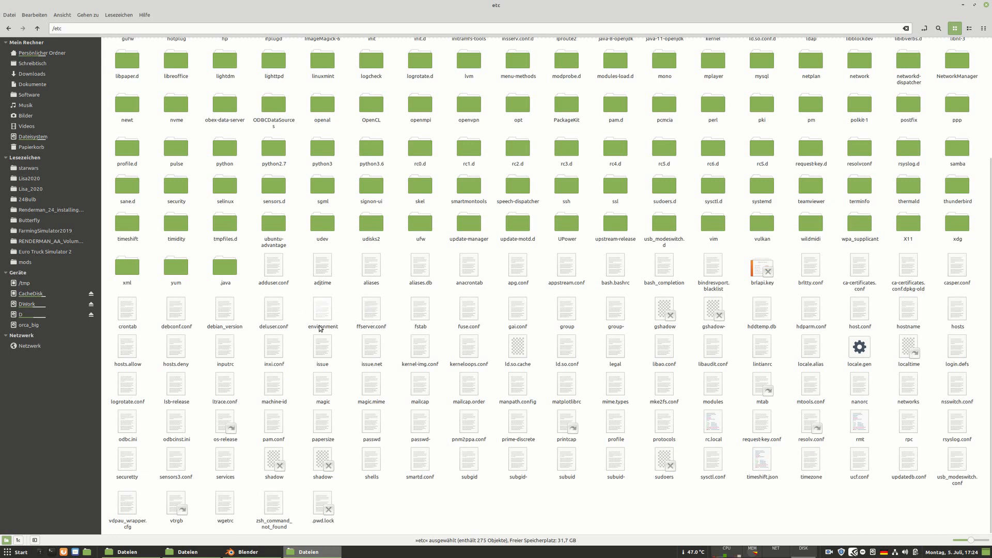
{"action": "mouse_move", "coordinate": [340, 332]}
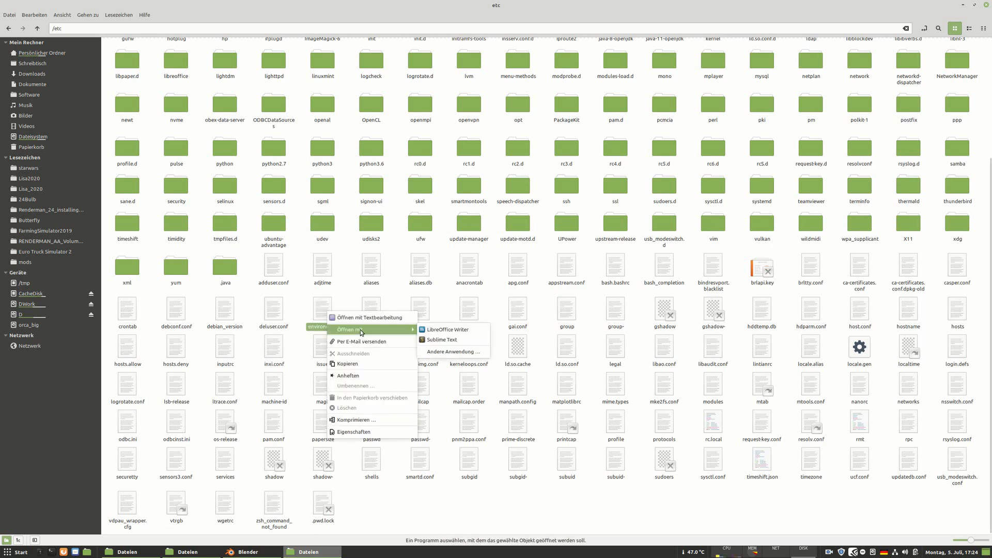
{"action": "left_click", "coordinate": [442, 339]}
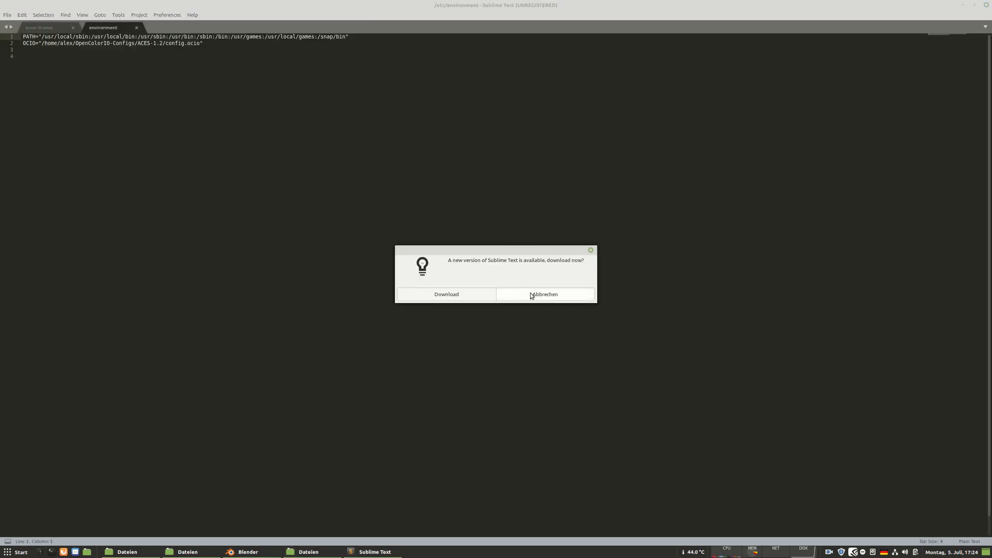
Decline Sublime Text's update, confirm OCIO points to ACES-1.2, and return to Blender.
{"action": "left_click", "coordinate": [543, 294]}
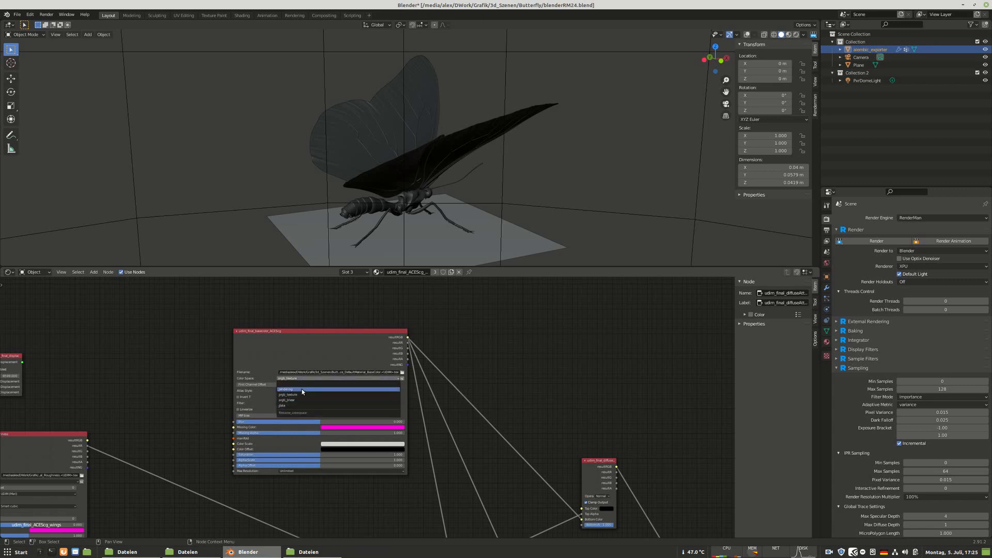
Set the texture node's Color Space to srgb_texture and nudge the node left.
{"action": "left_click", "coordinate": [288, 390]}
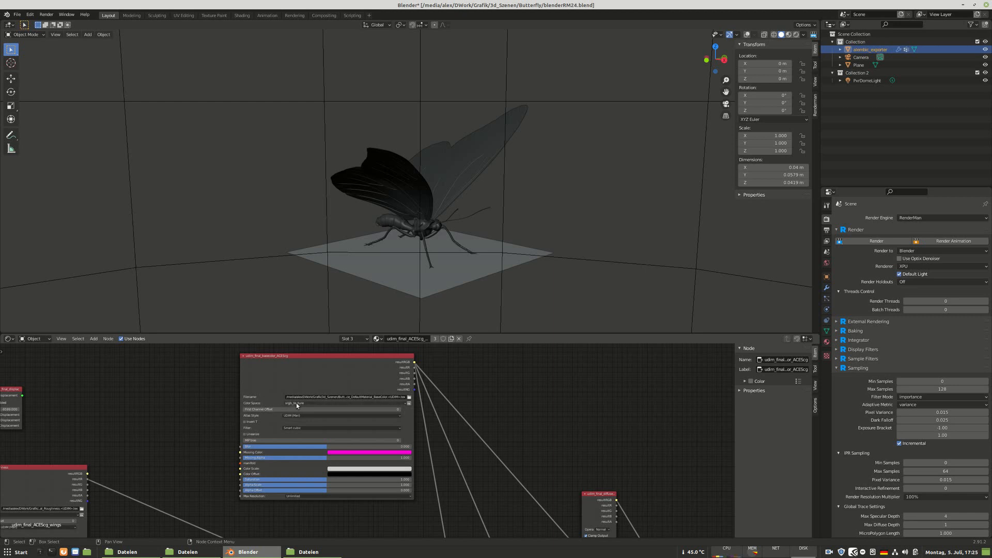
{"action": "mouse_move", "coordinate": [309, 407]}
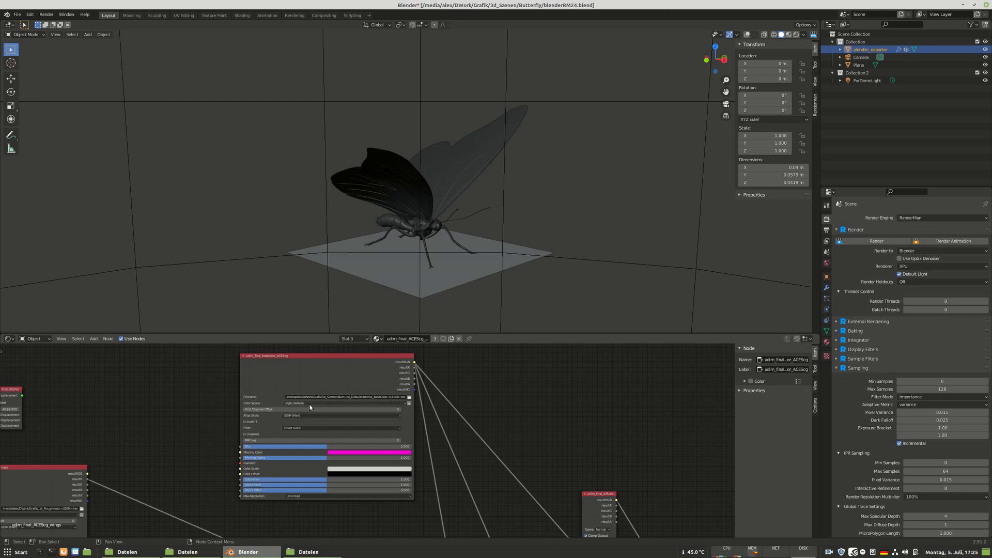
{"action": "left_click_drag", "start_coordinate": [326, 355], "coordinate": [311, 355]}
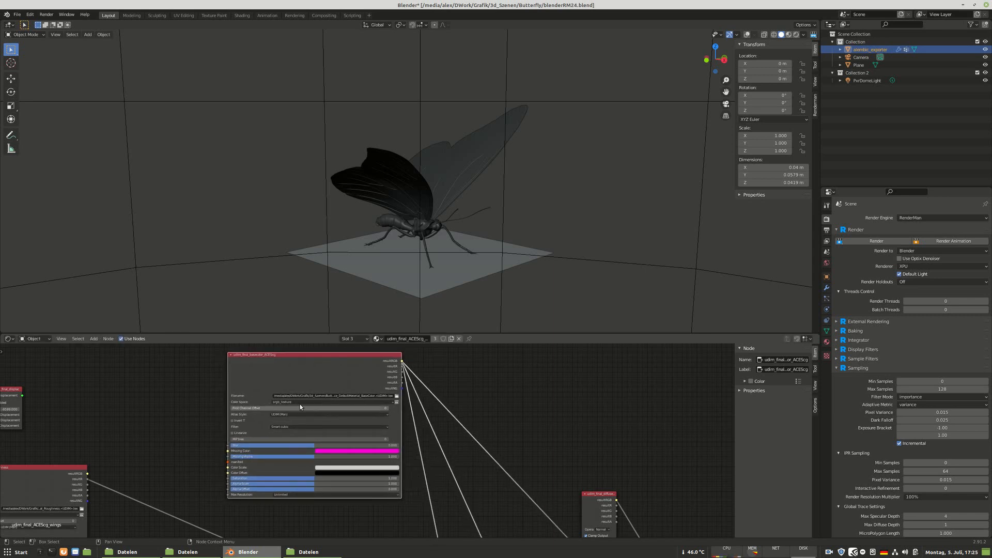
Reopen the texture's Color Space dropdown to browse options, keeping srgb_texture.
{"action": "left_click", "coordinate": [333, 402]}
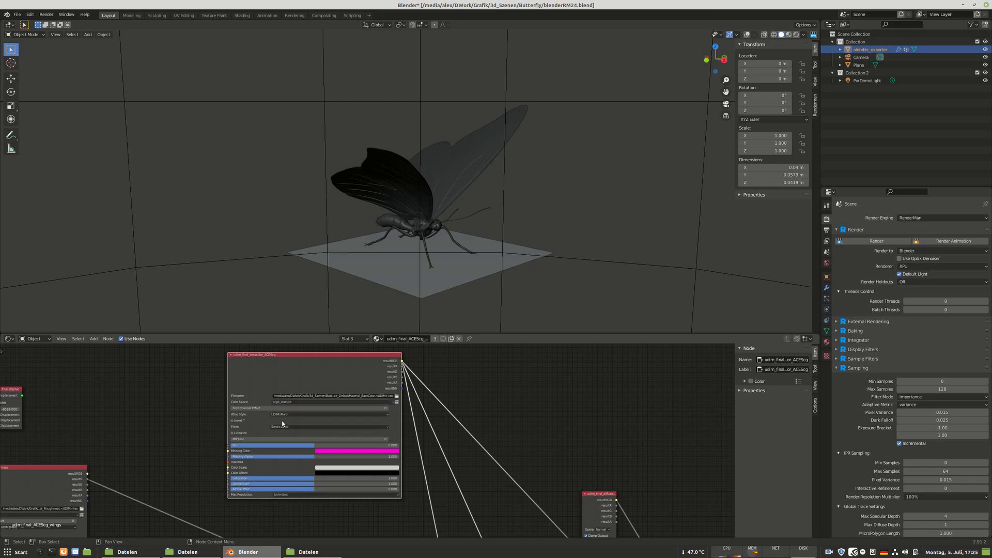
{"action": "left_click", "coordinate": [334, 402]}
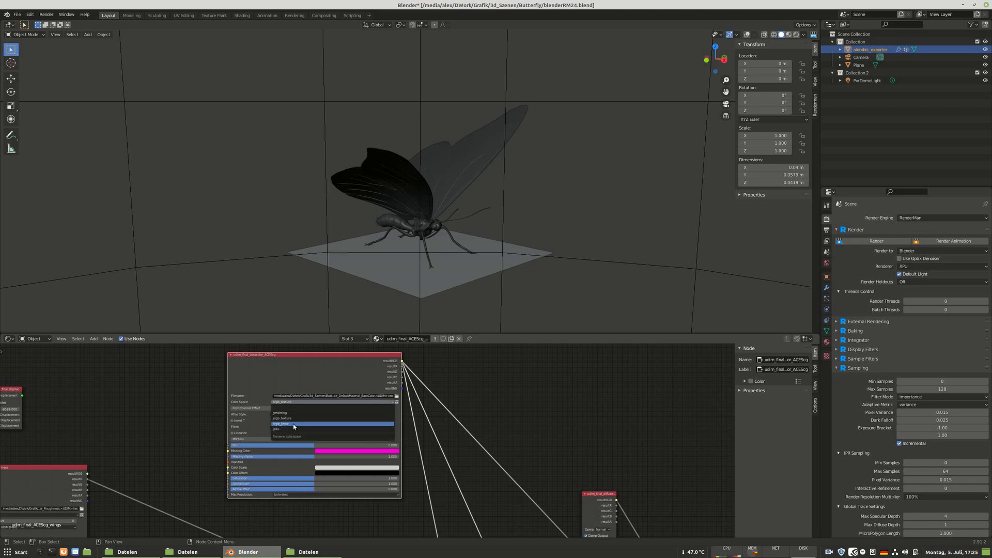
{"action": "left_click", "coordinate": [293, 423]}
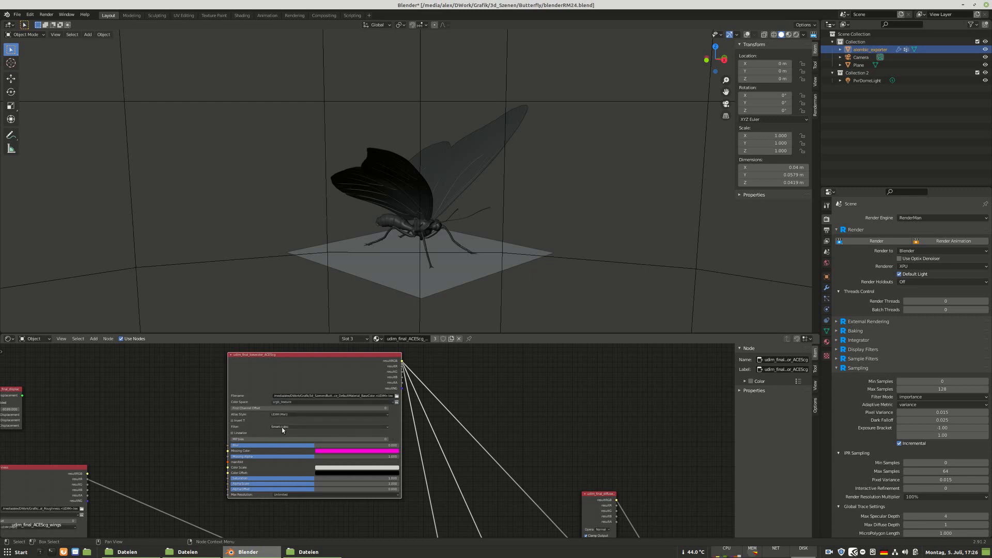
{"action": "left_click", "coordinate": [332, 402]}
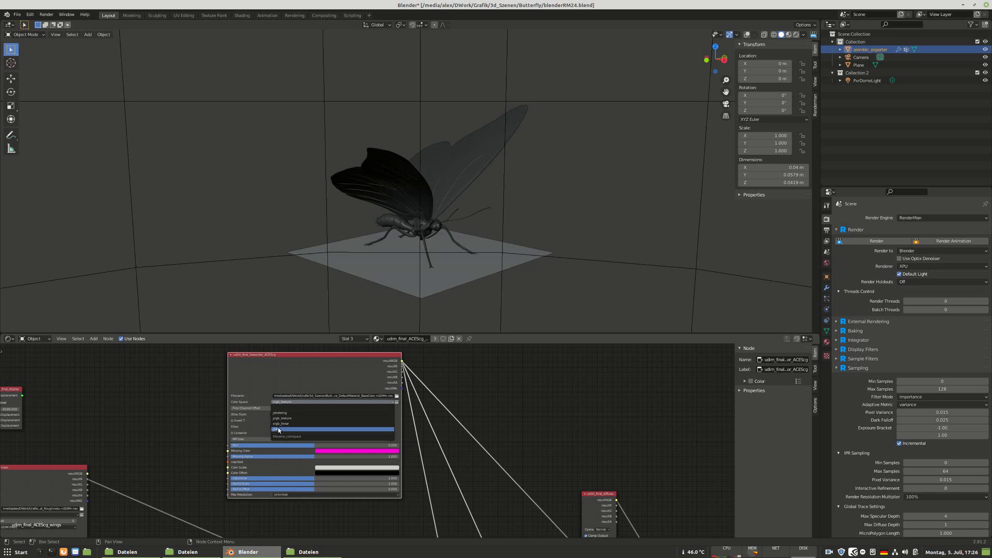
{"action": "mouse_move", "coordinate": [282, 431]}
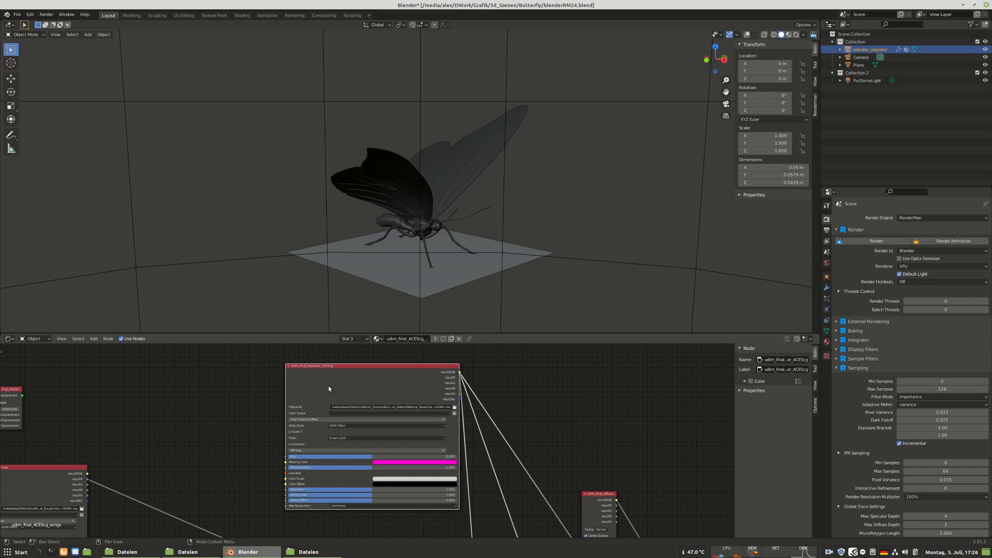
{"action": "mouse_move", "coordinate": [324, 389]}
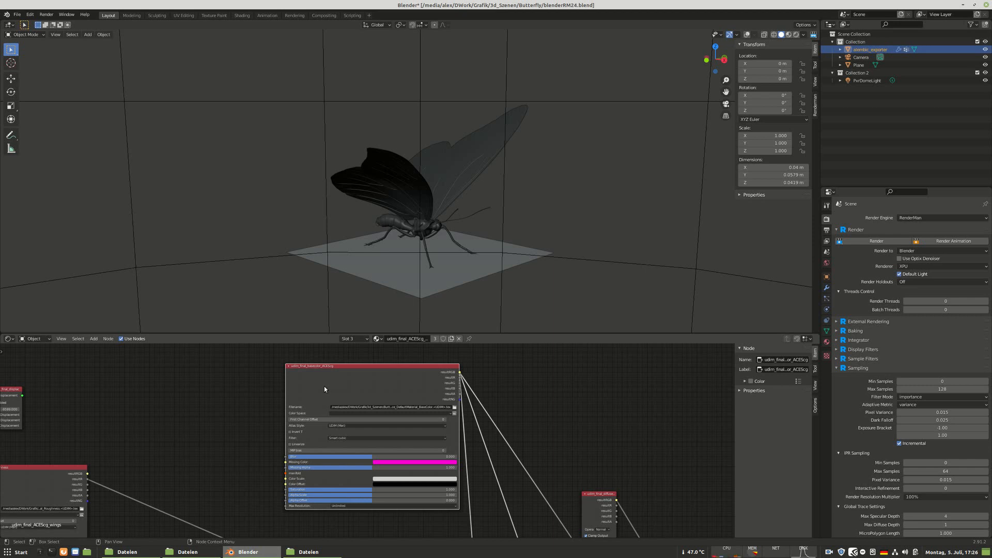